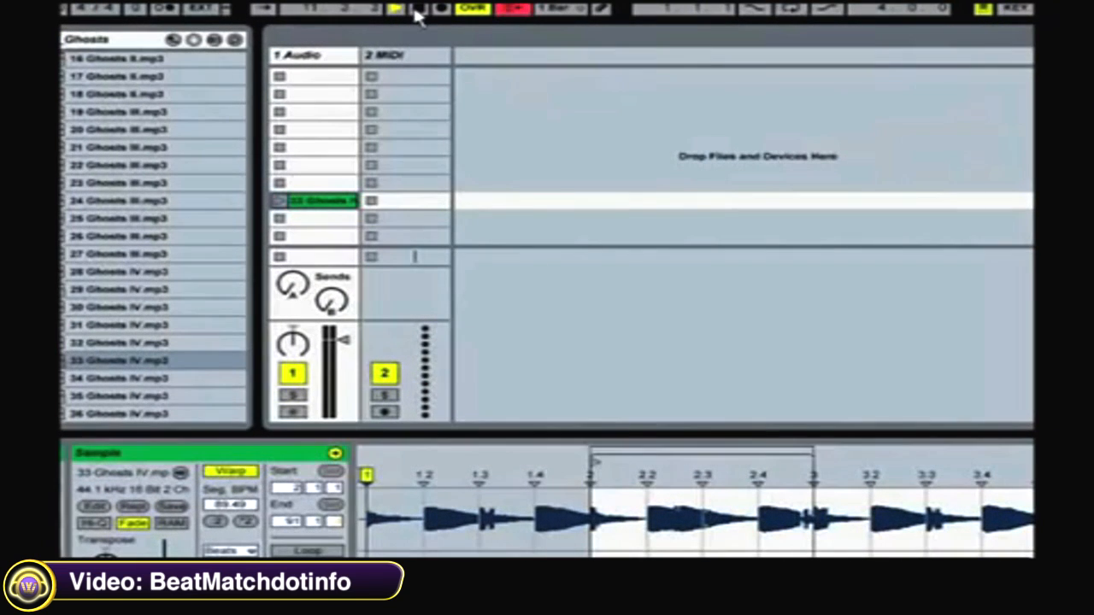
- Bring Record to the front showing the rack with Brass 4–7 mix channels and Audio Output
click(396, 8)
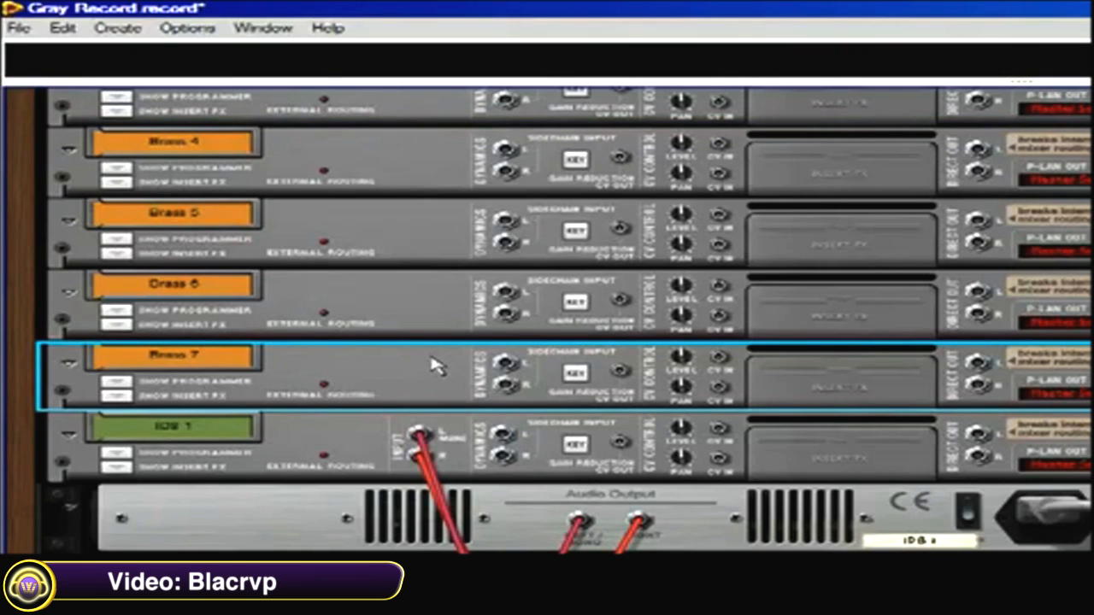
mouse_move(406, 367)
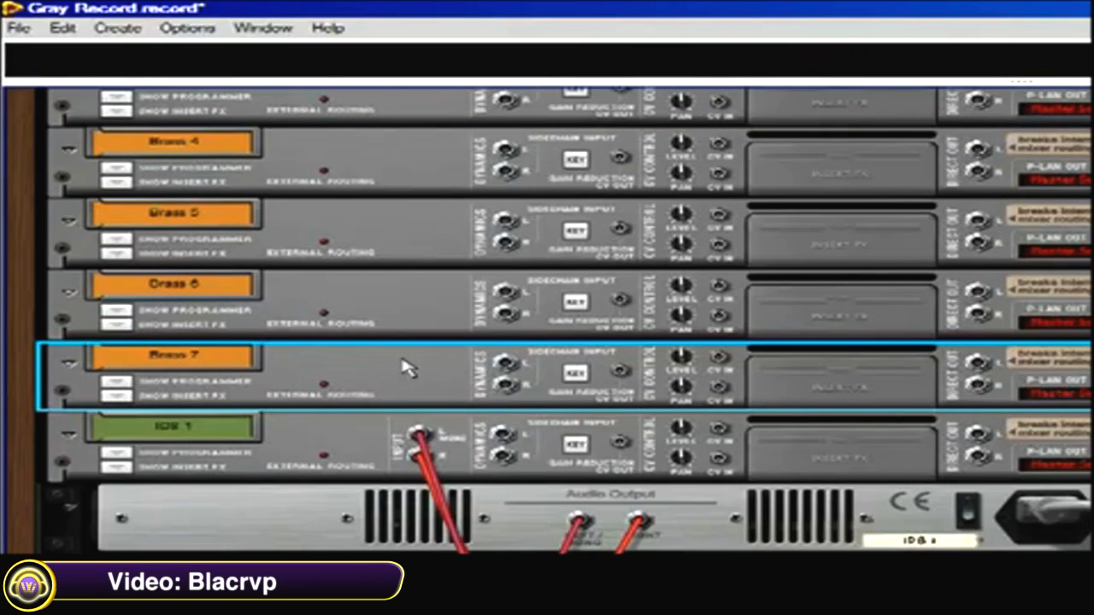
mouse_move(996, 363)
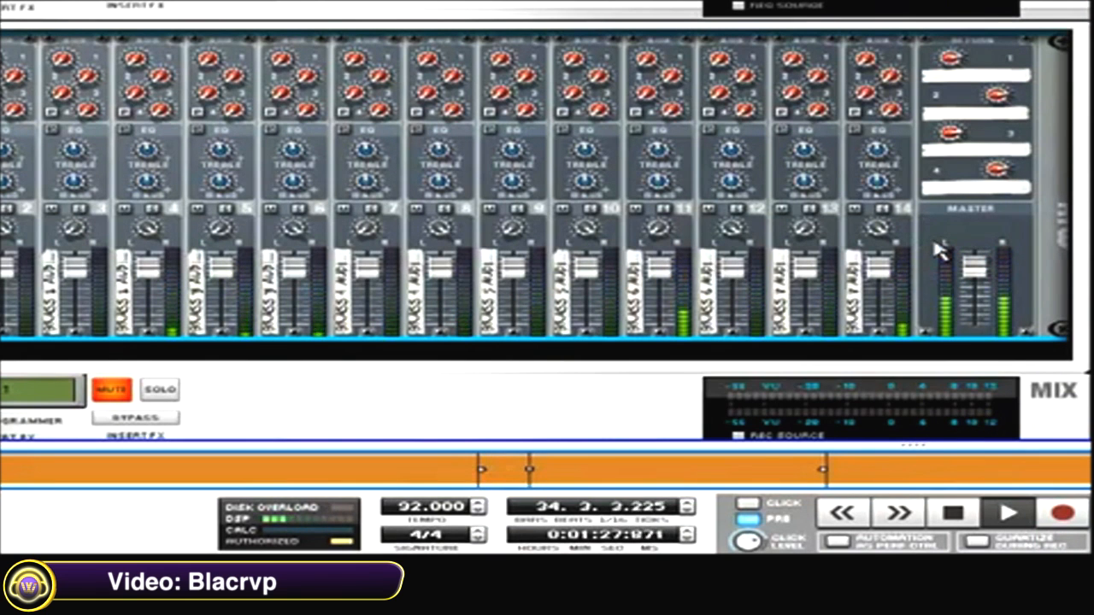
- Show the mixer with the Brass channel strips and Master fader while the song plays
click(1007, 513)
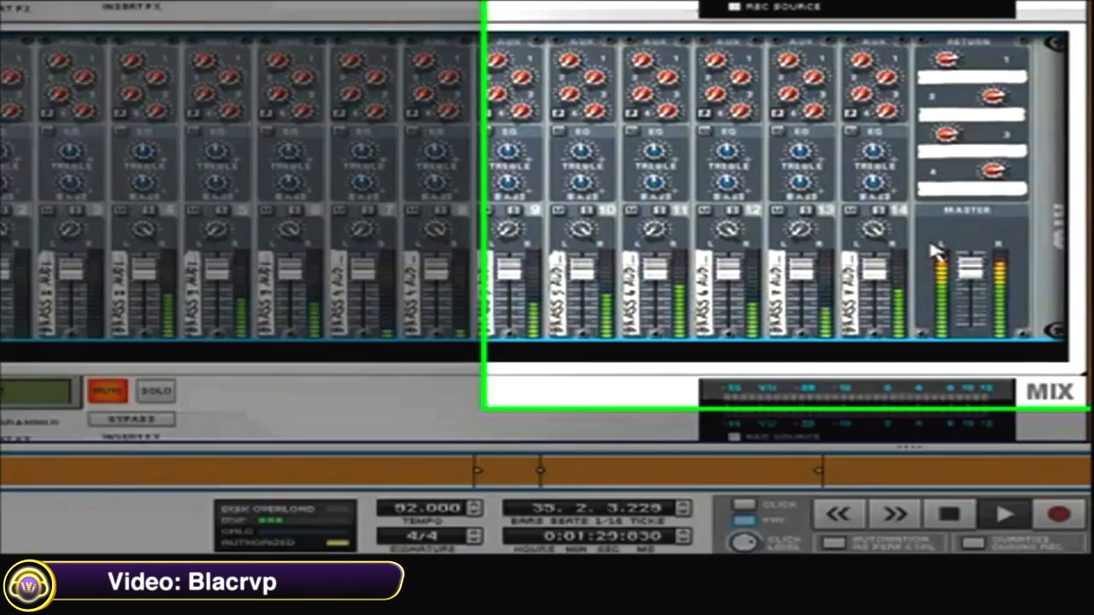